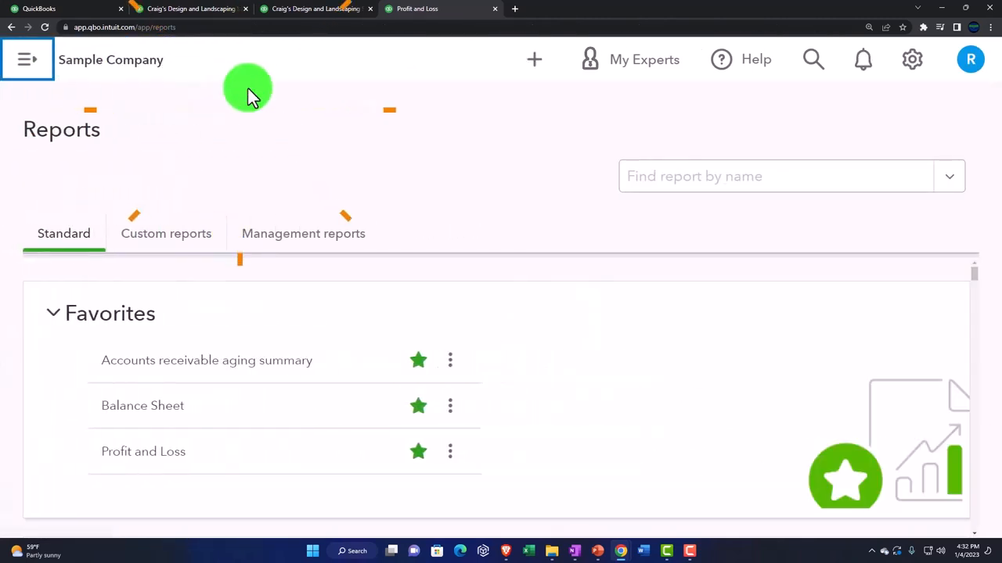
Step: Search the reports with 't' and scroll the Standard list to the For my accountant group
left_click(775, 176)
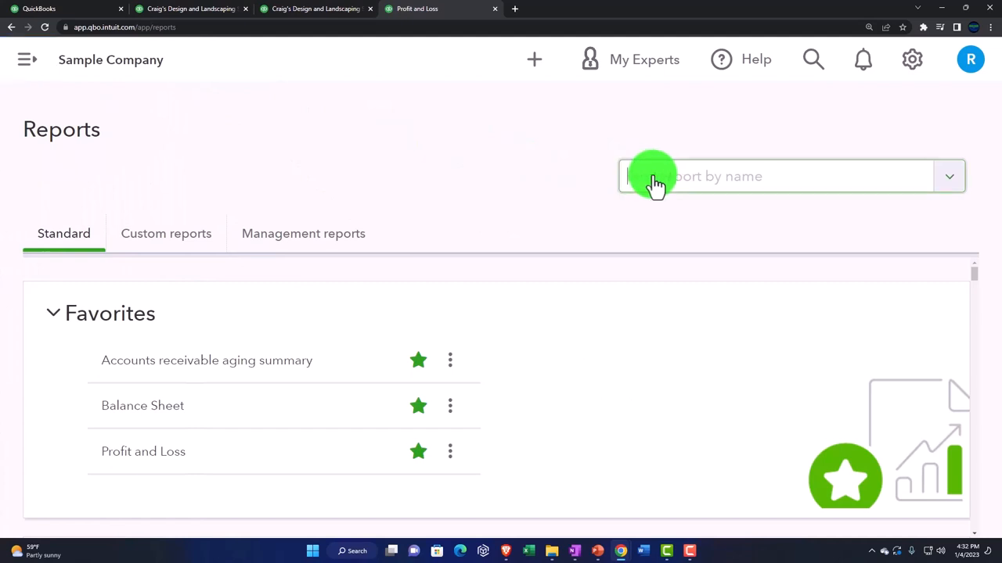
type("t")
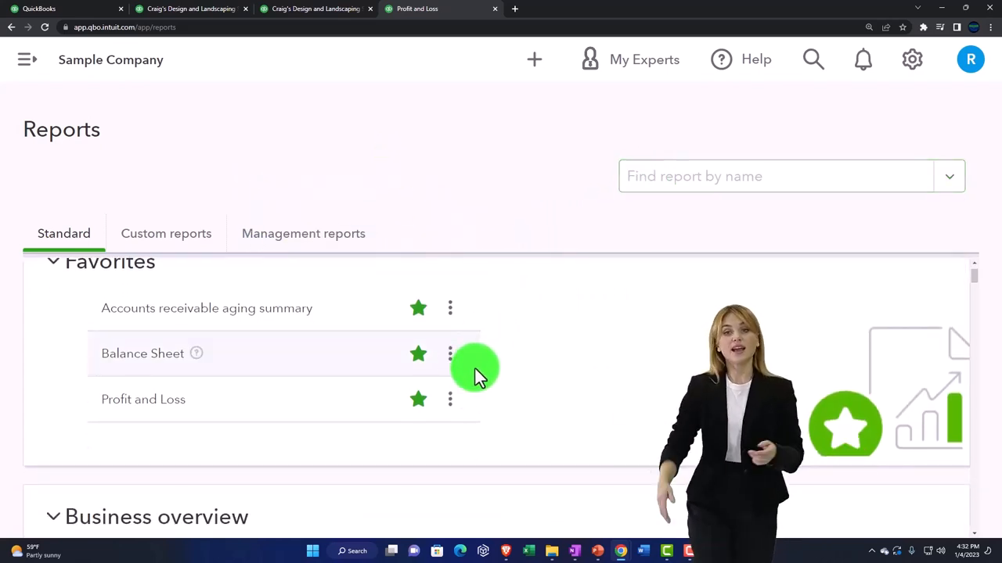
scroll("down", 3)
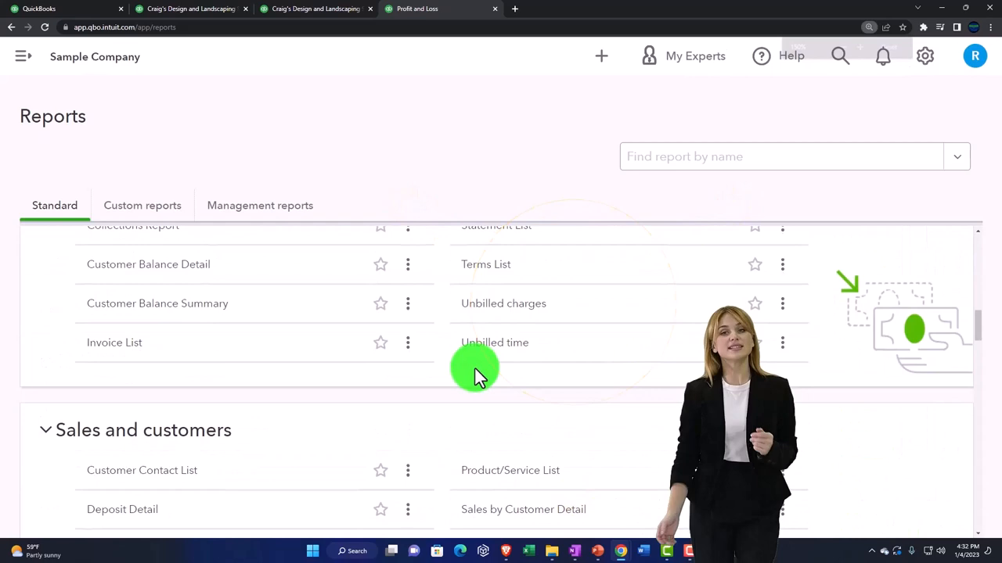
scroll("down", 3)
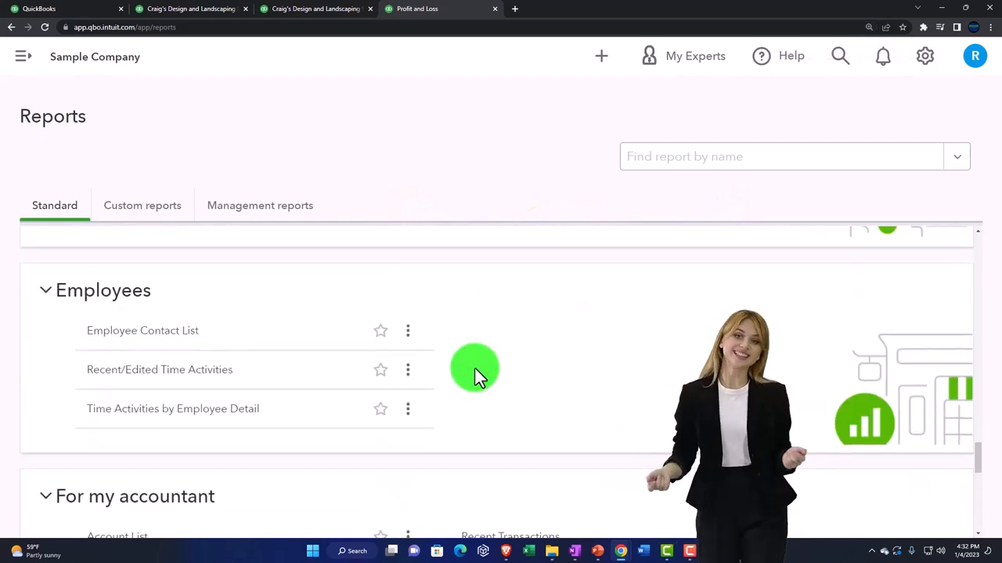
scroll("down", 3)
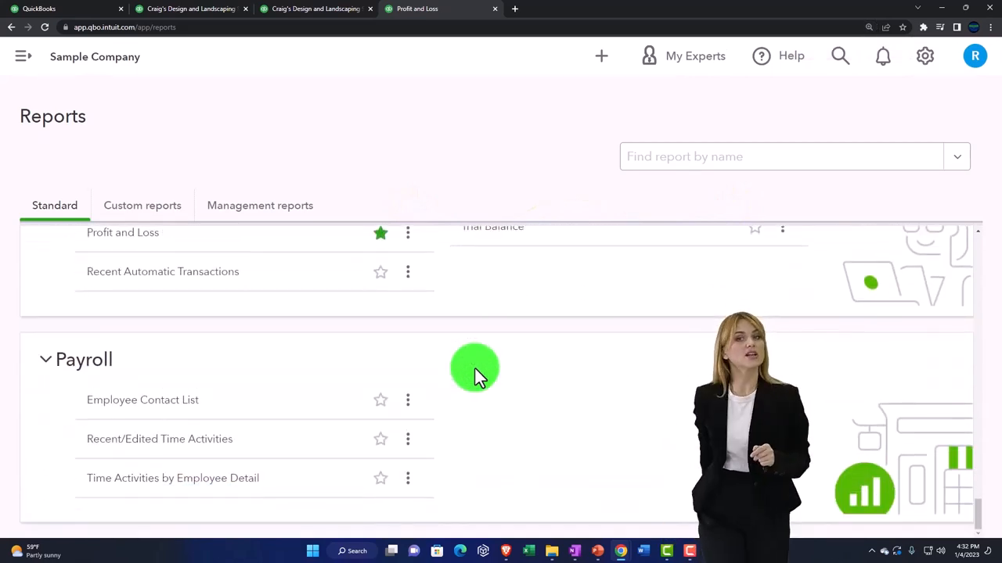
scroll("down", 3)
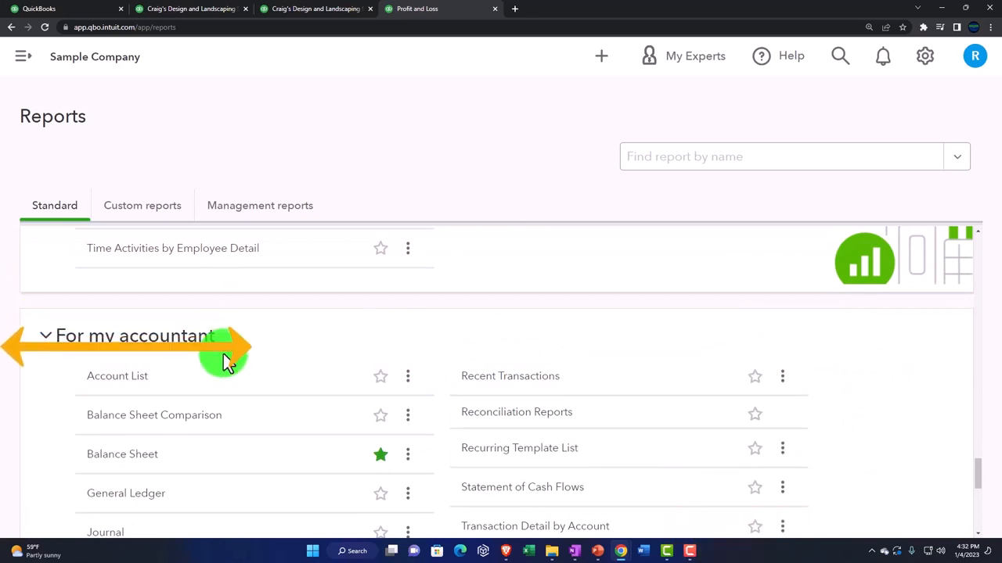
scroll("down", 3)
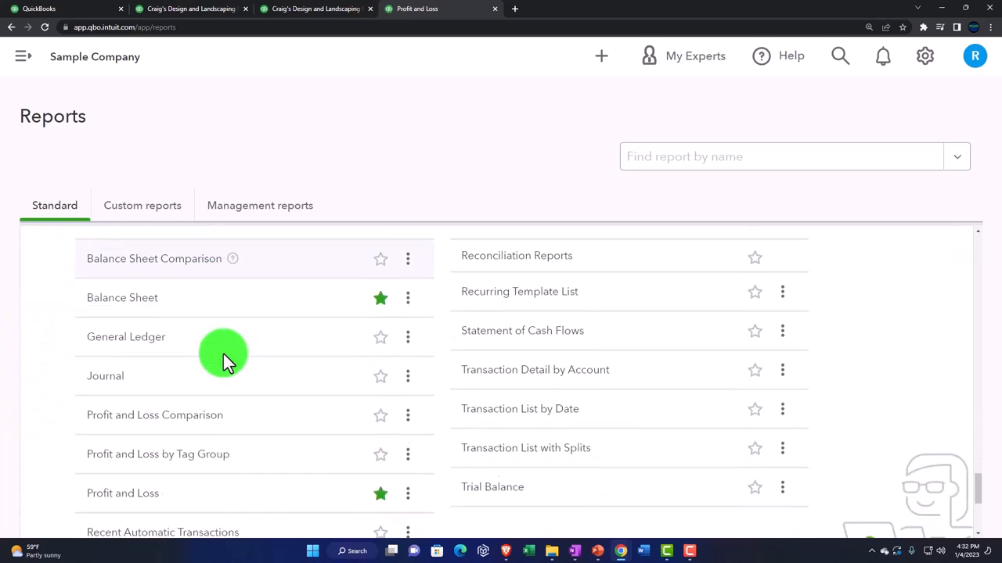
Step: Run the Trial Balance for a custom period of 01/01/2022 to 12/31/2022
left_click(491, 487)
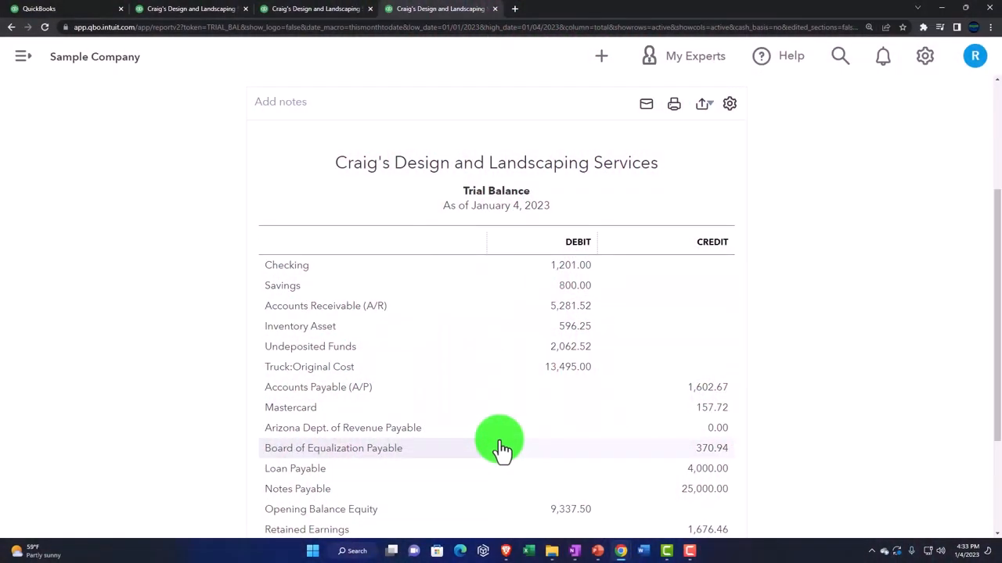
left_click(494, 448)
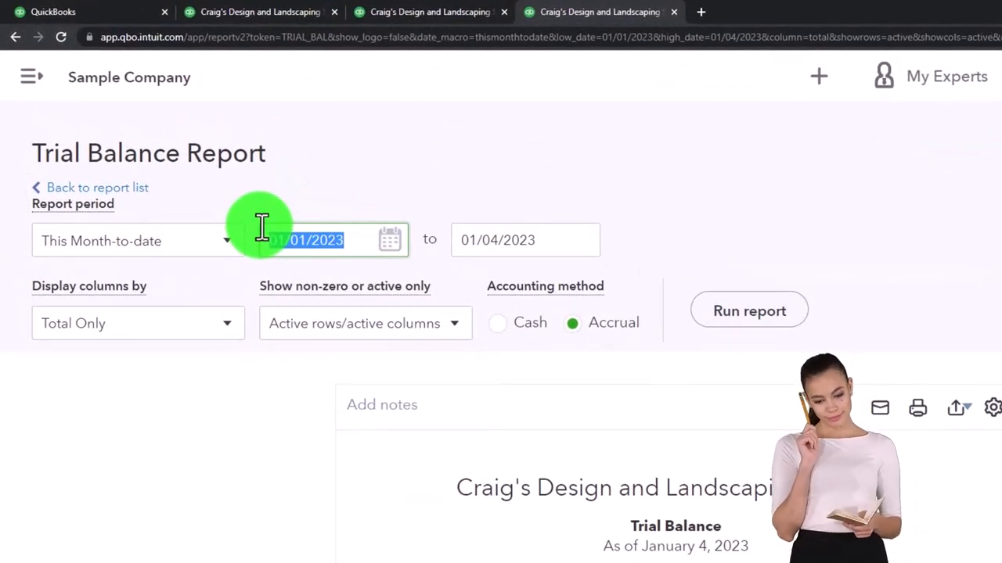
type("123")
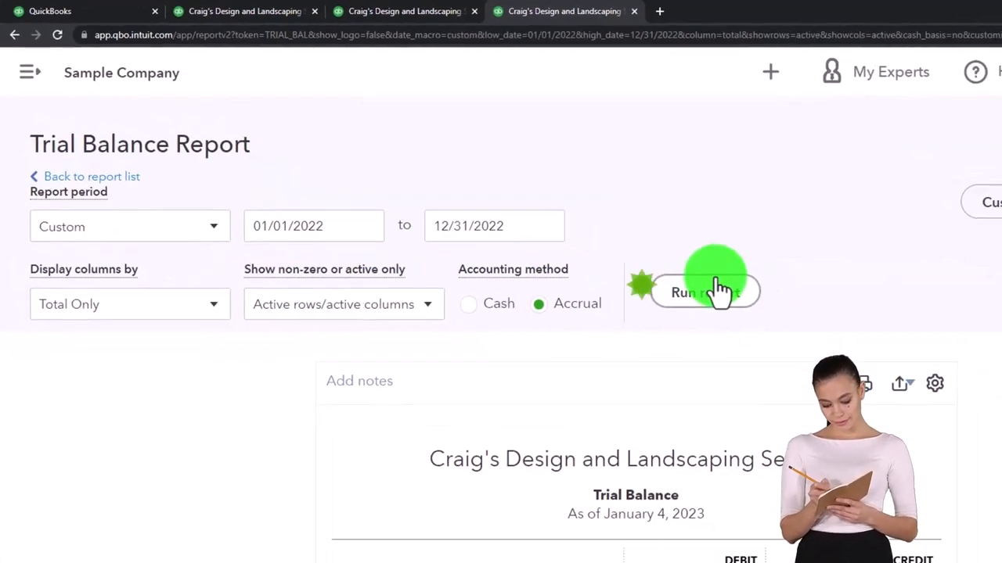
left_click(690, 293)
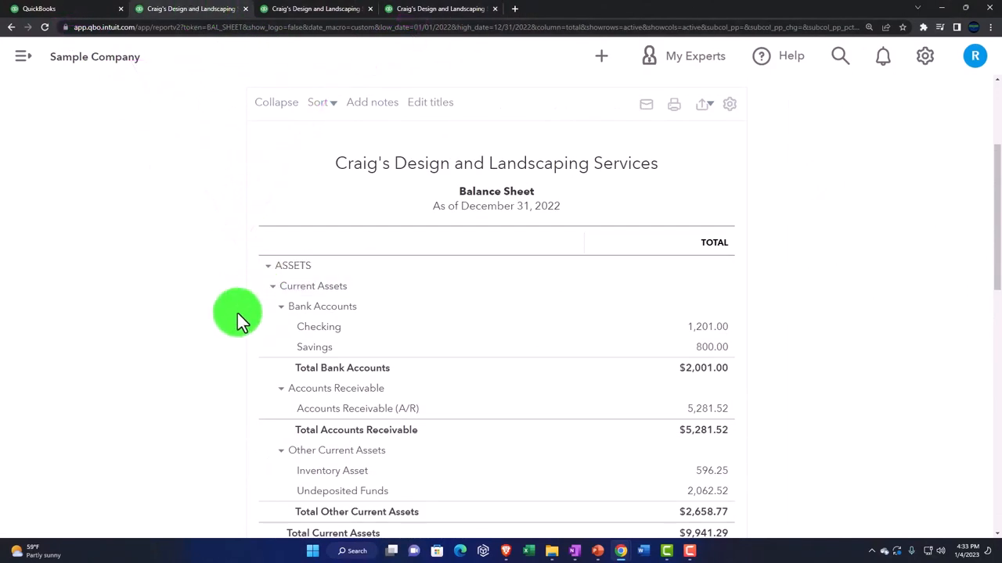
Step: Scroll through the 2022 Balance Sheet and Profit and Loss figures for comparison
scroll("down", 3)
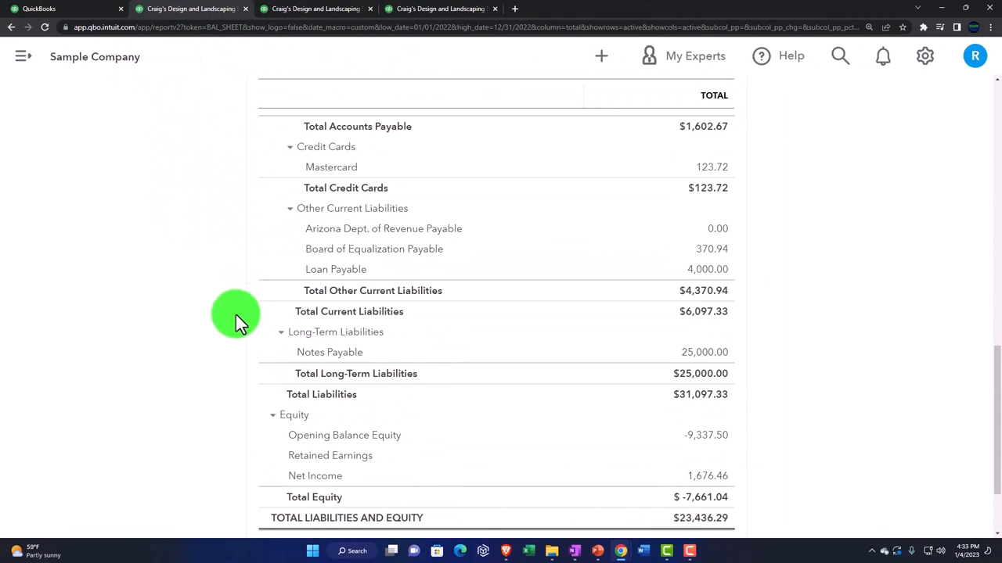
mouse_move(251, 457)
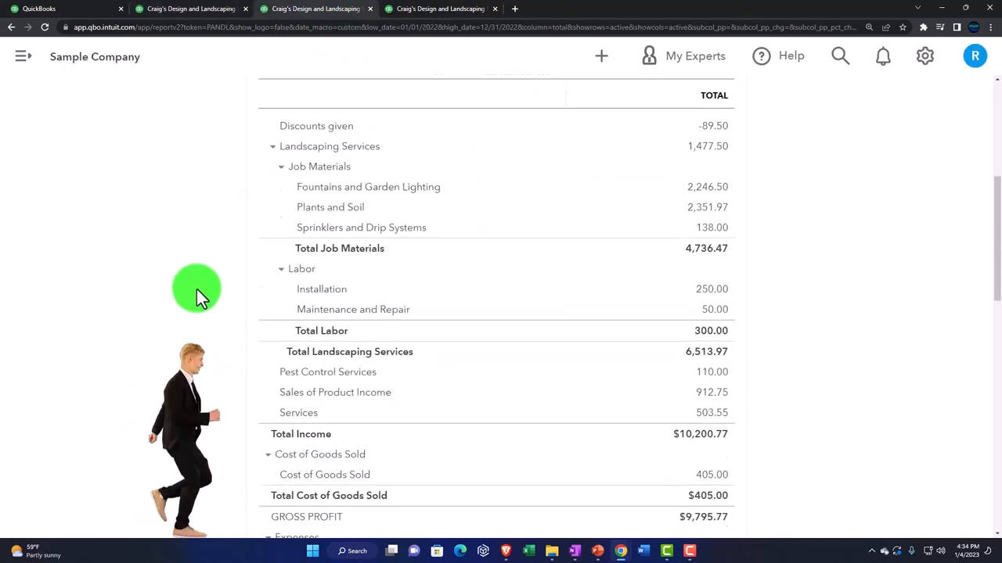
scroll("down", 3)
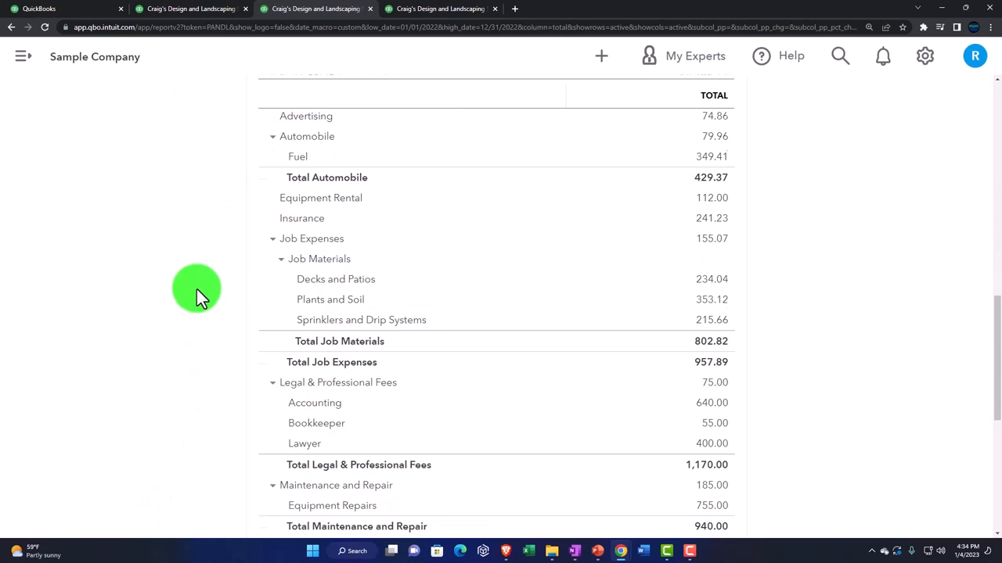
scroll("down", 3)
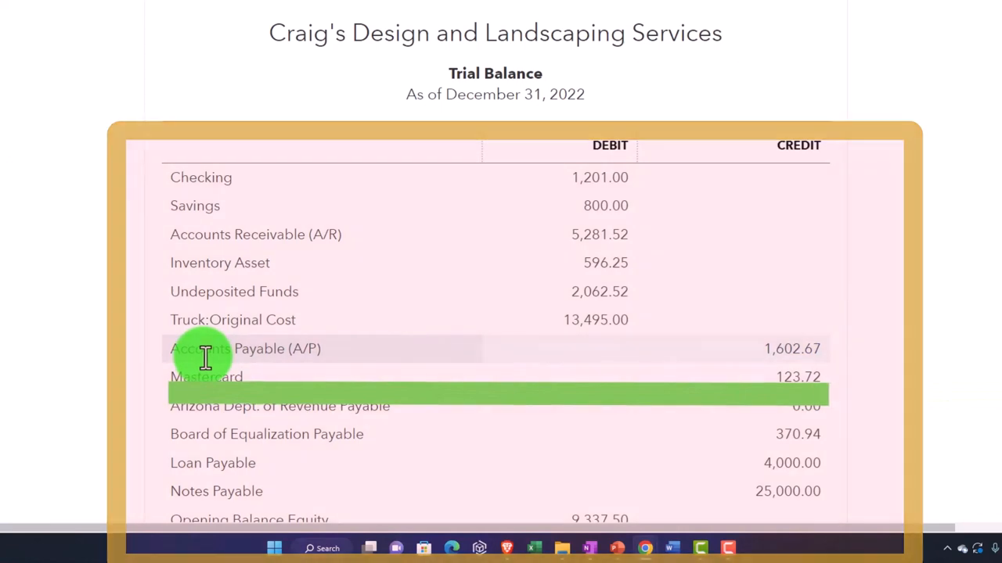
Step: Scroll the Trial Balance rows through liabilities, income and expense balances
scroll("down", 3)
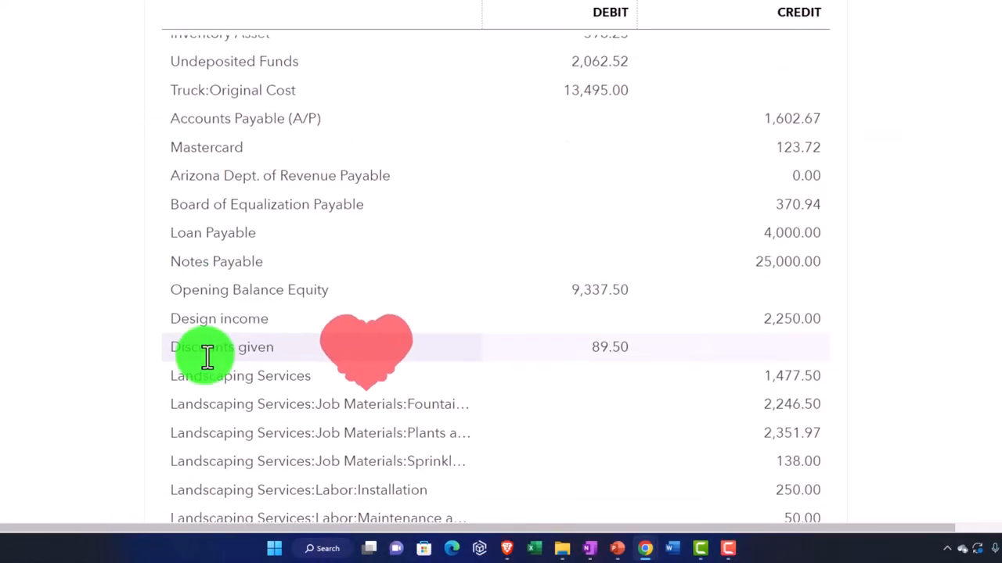
scroll("down", 3)
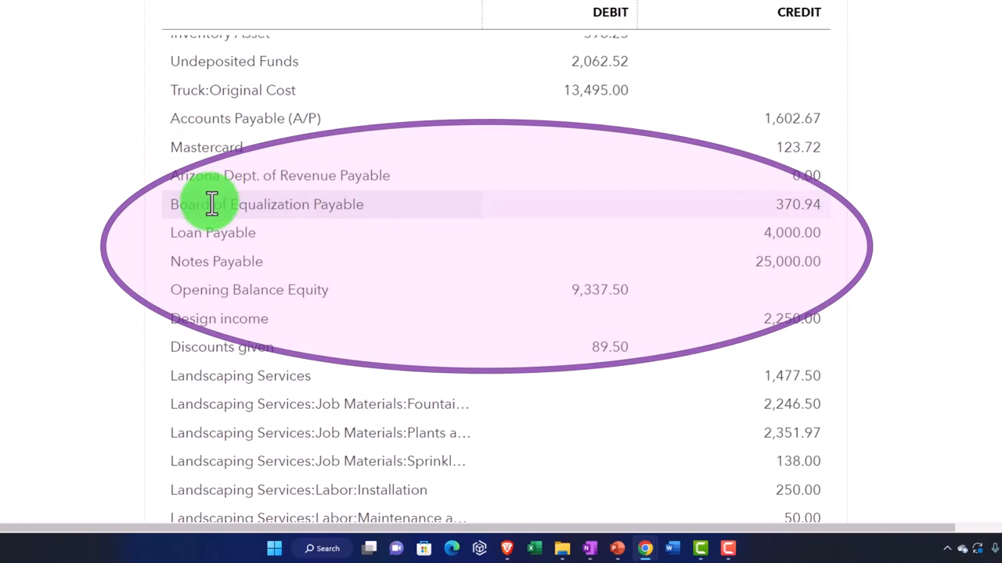
mouse_move(384, 294)
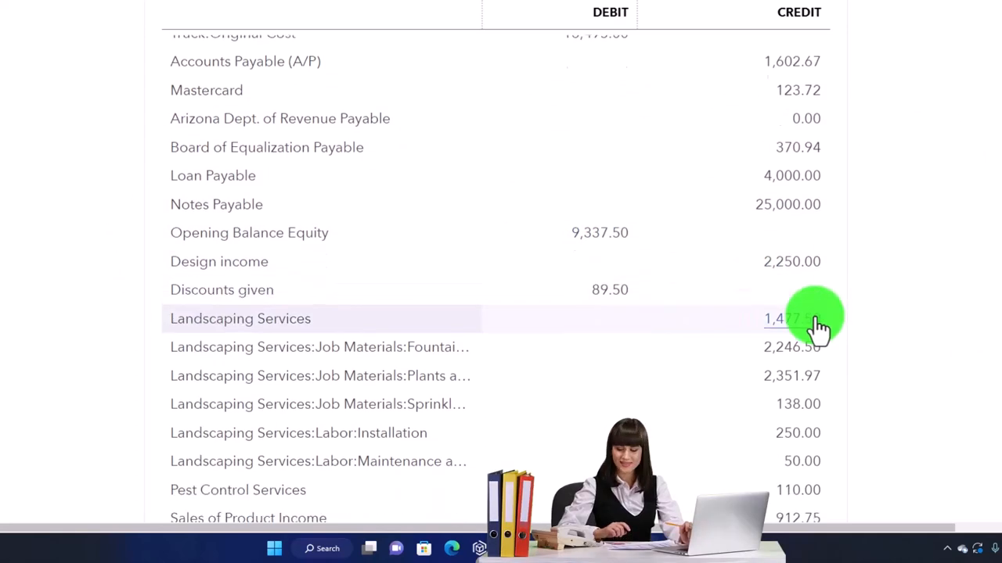
scroll("down", 3)
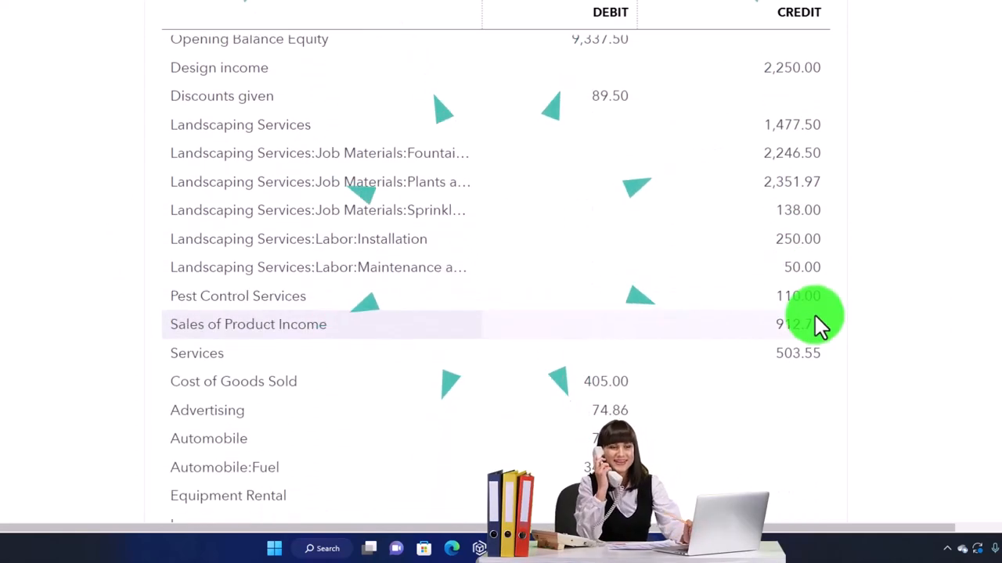
scroll("down", 3)
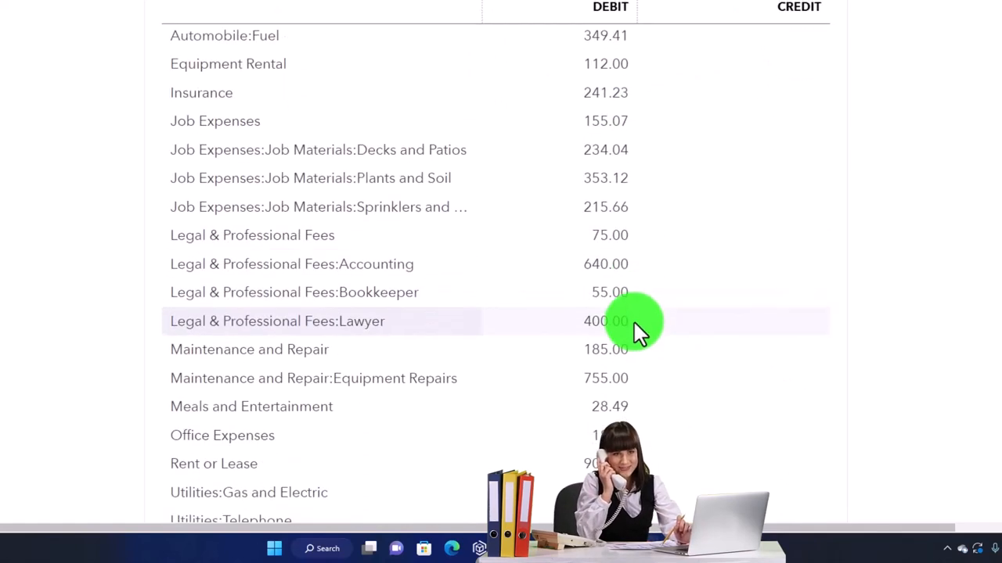
scroll("down", 3)
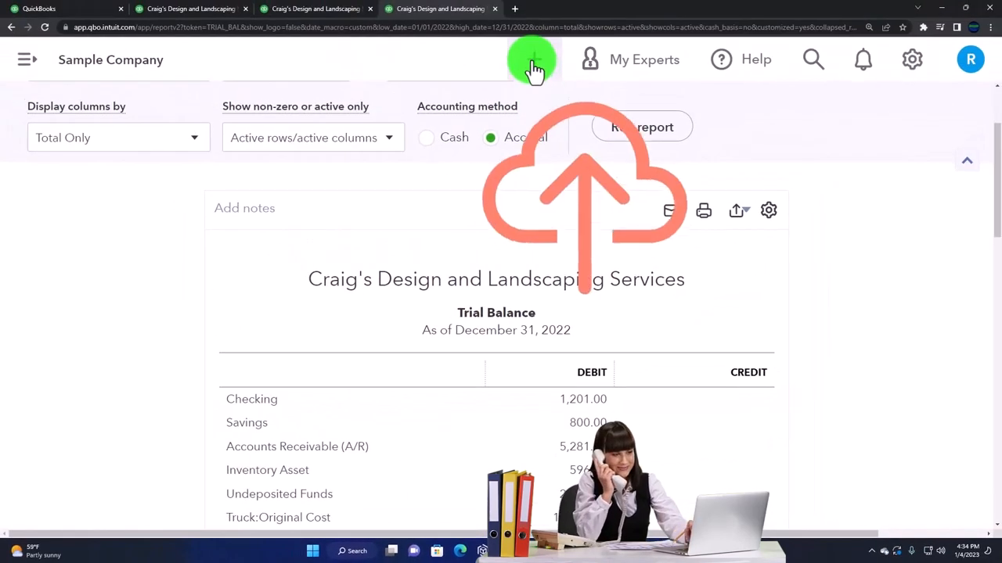
left_click(536, 59)
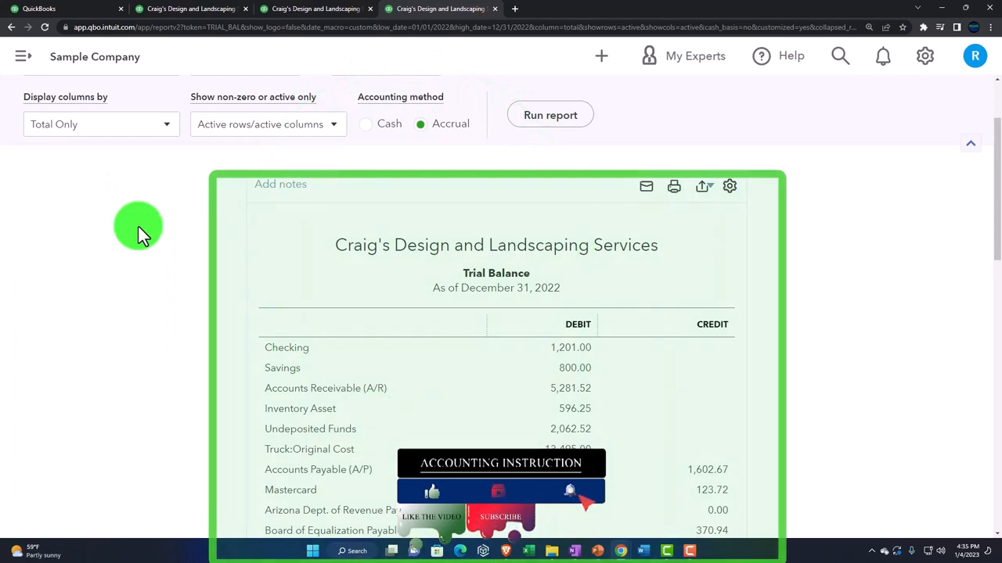
scroll("down", 3)
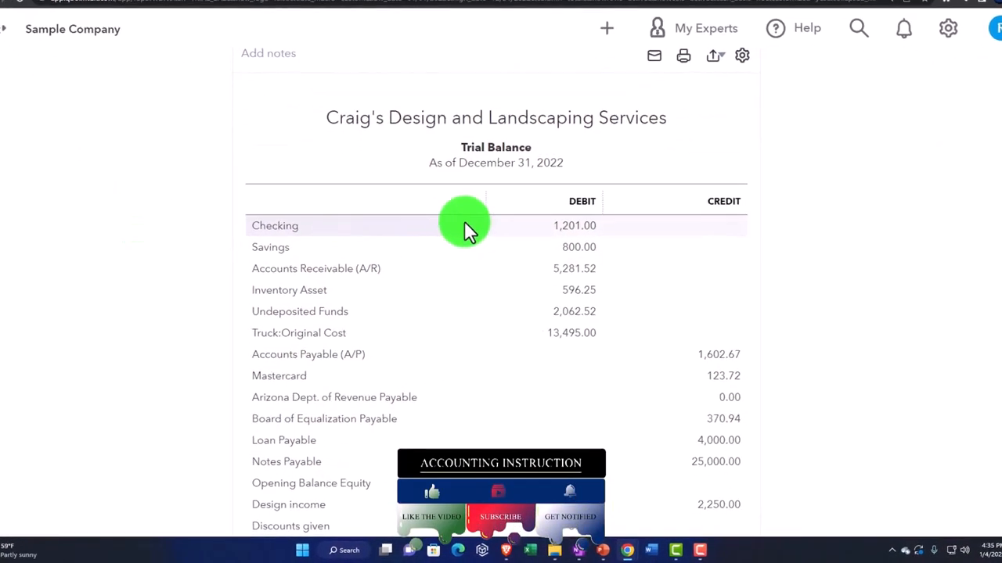
scroll("down", 3)
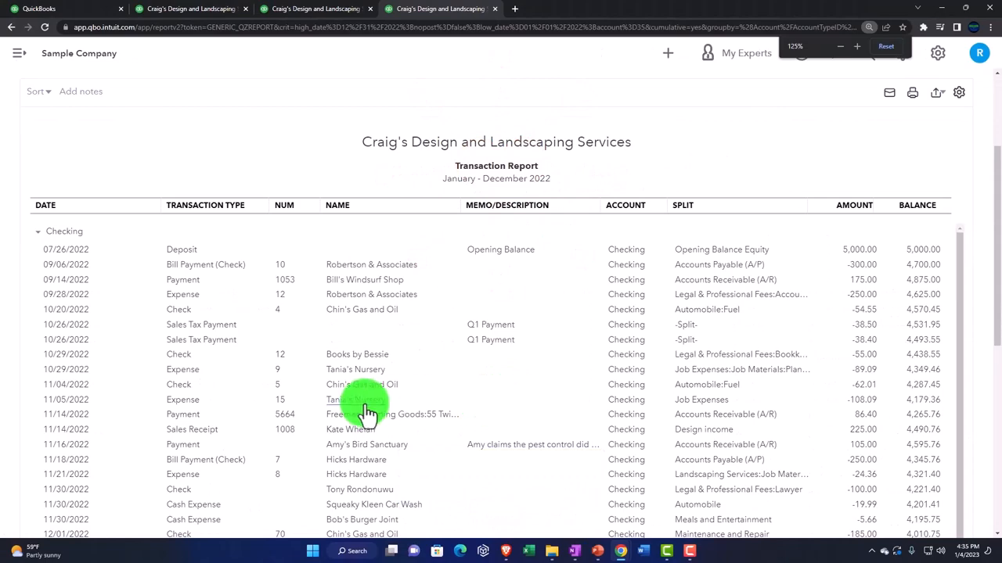
Step: Drill into the Maintenance and Repair amount to open its 2022 Transaction Report totalling $940.00
scroll("down", 3)
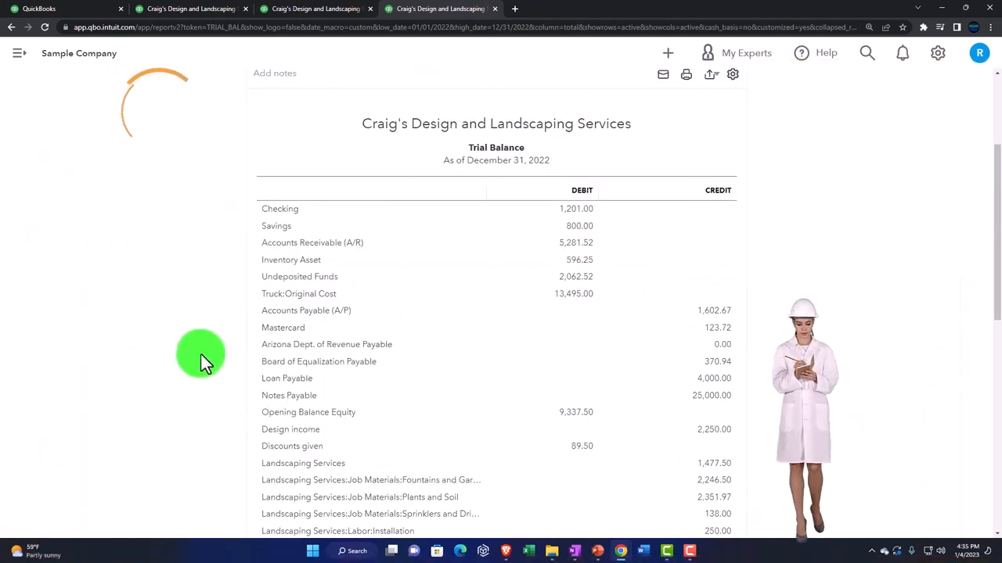
scroll("down", 3)
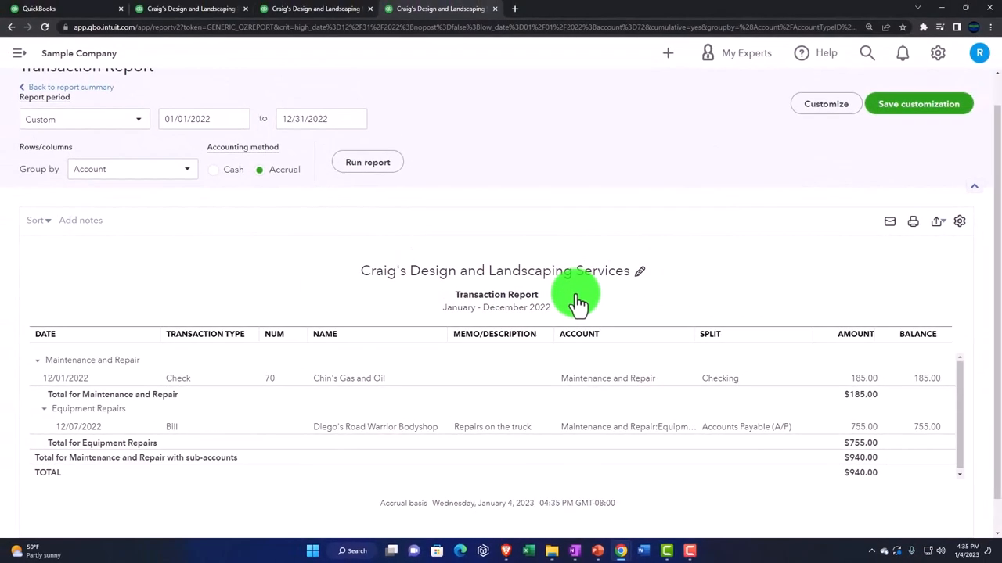
left_click(572, 301)
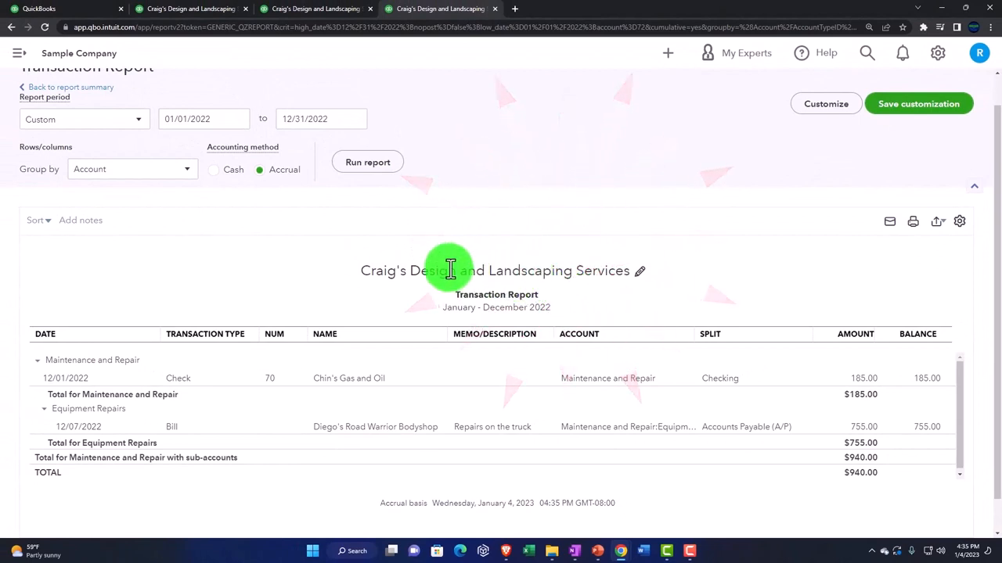
mouse_move(70, 87)
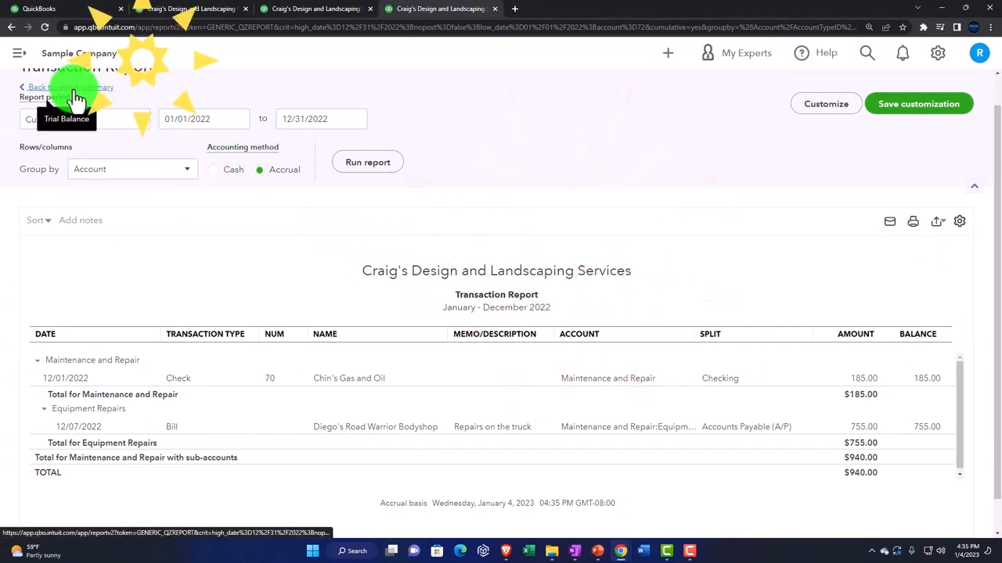